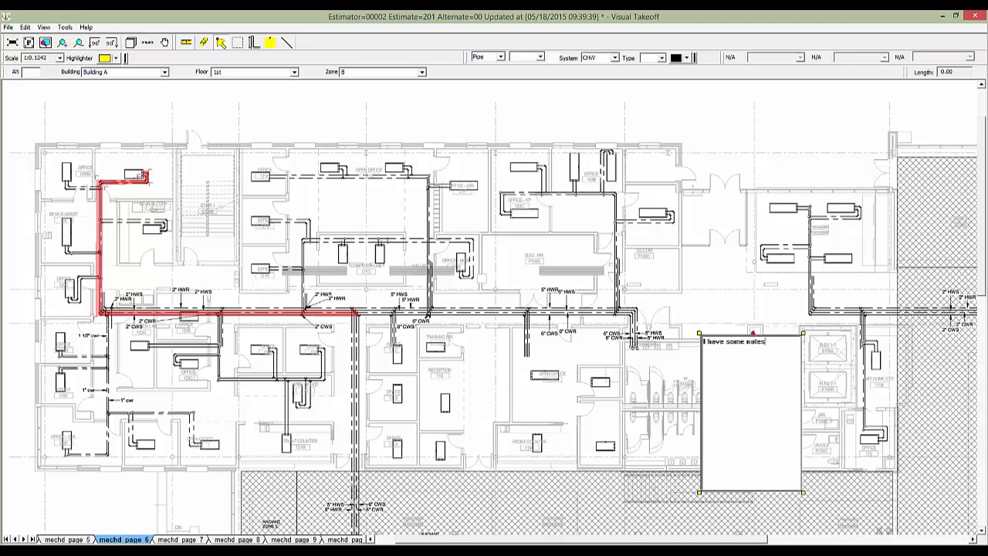
Complete the floor-plan note so it reads "I have some notes here.".
text(here.)
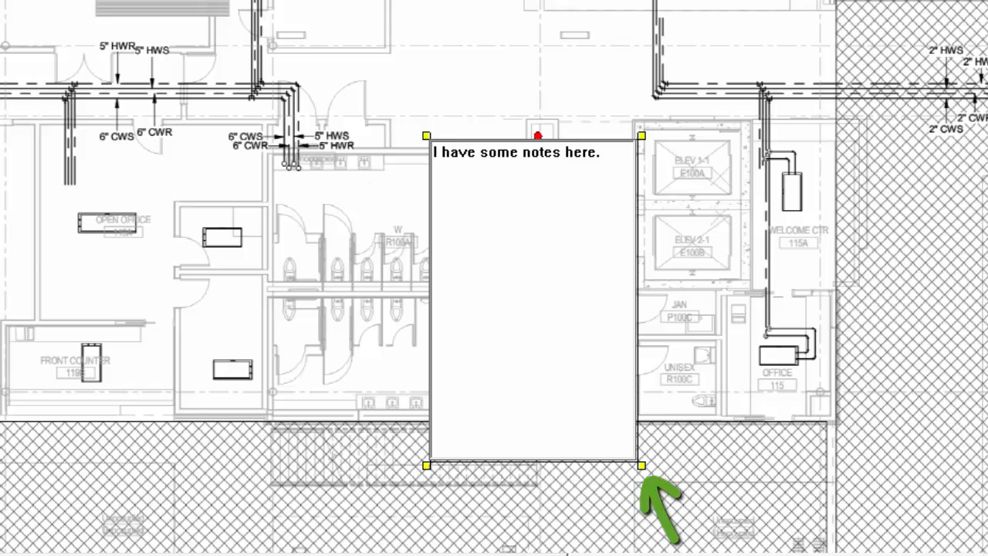
mouse_move(553, 178)
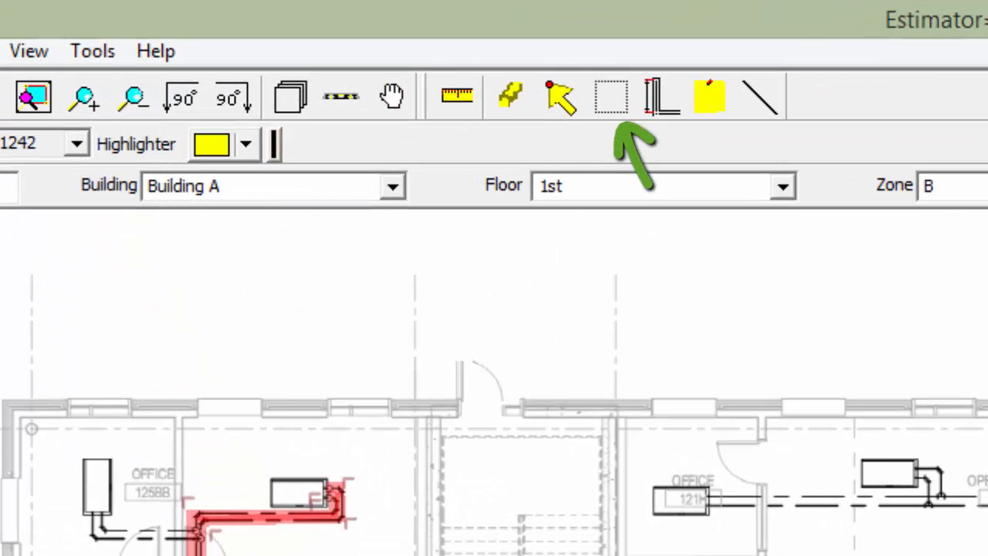
mouse_move(633, 147)
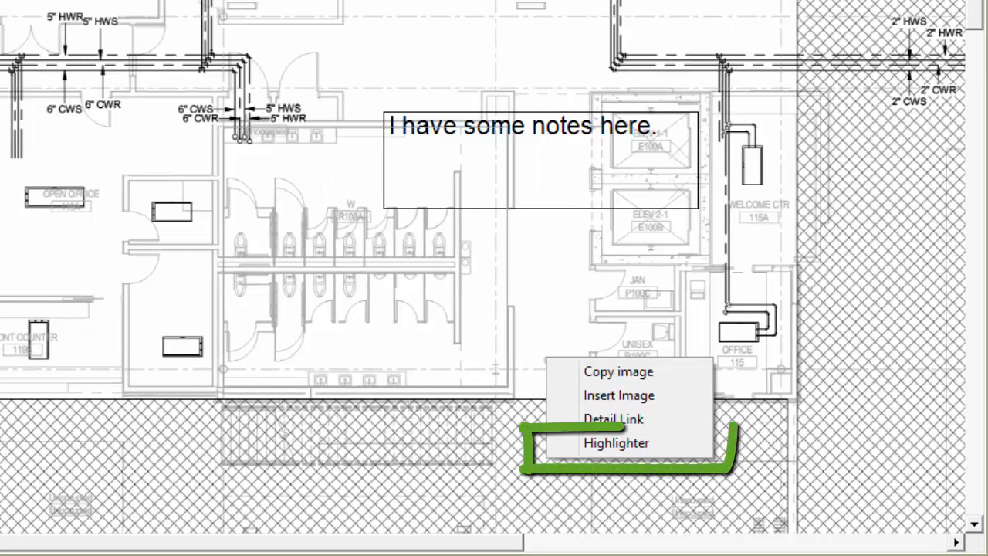
mouse_move(615, 441)
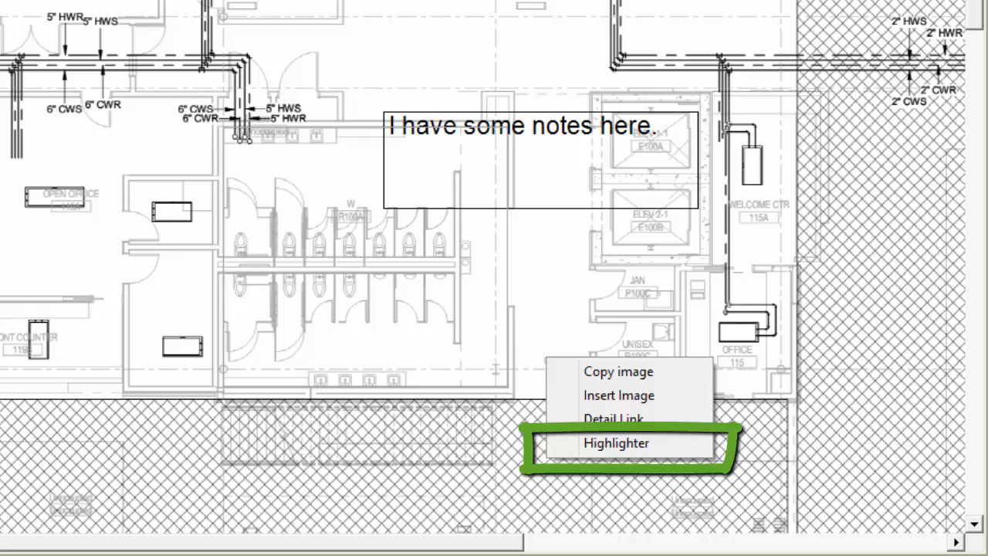
Choose Highlighter from the drawing's context menu as the markup mode.
click(617, 442)
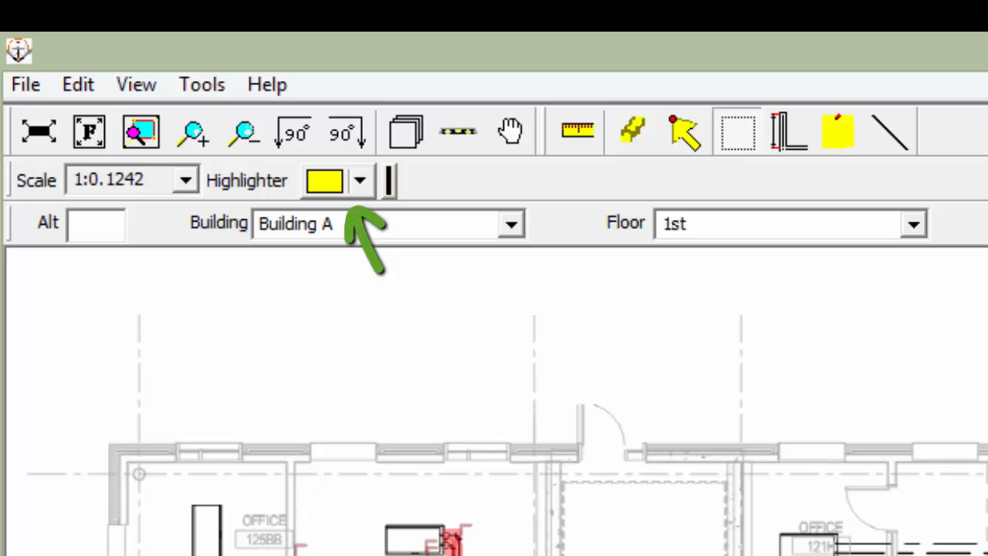
Set the highlighter colour to yellow from the toolbar dropdown.
click(358, 179)
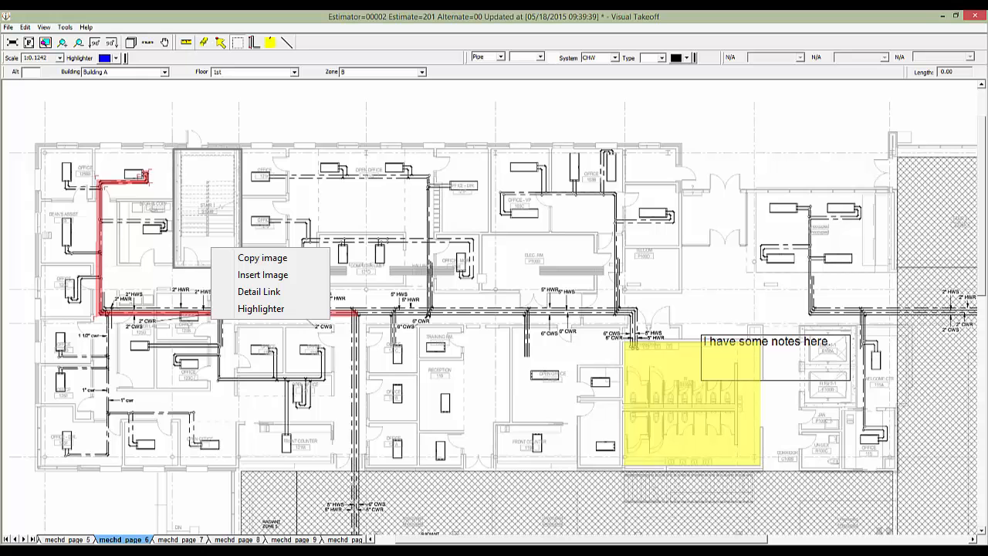
Begin a blue highlight rectangle over the upper-left stairwell.
click(261, 309)
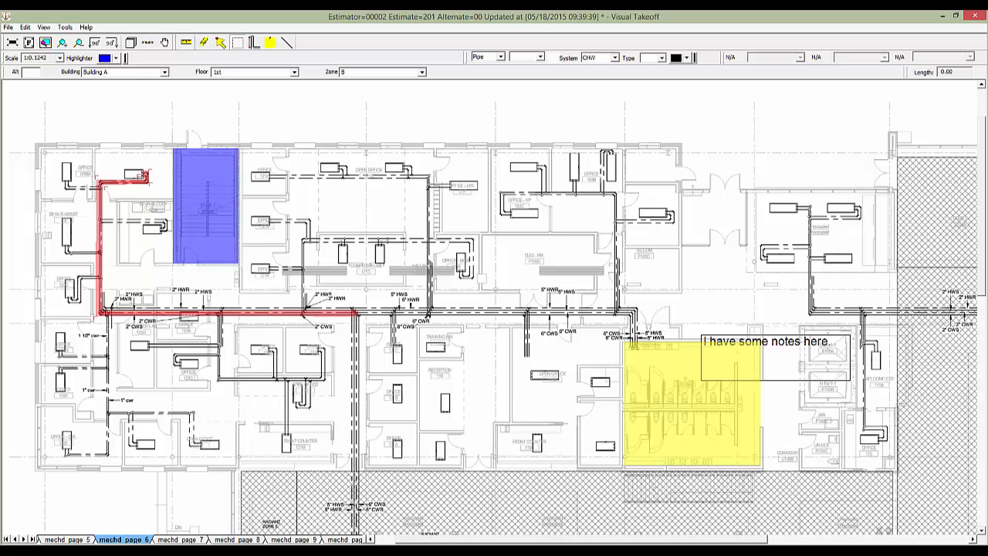